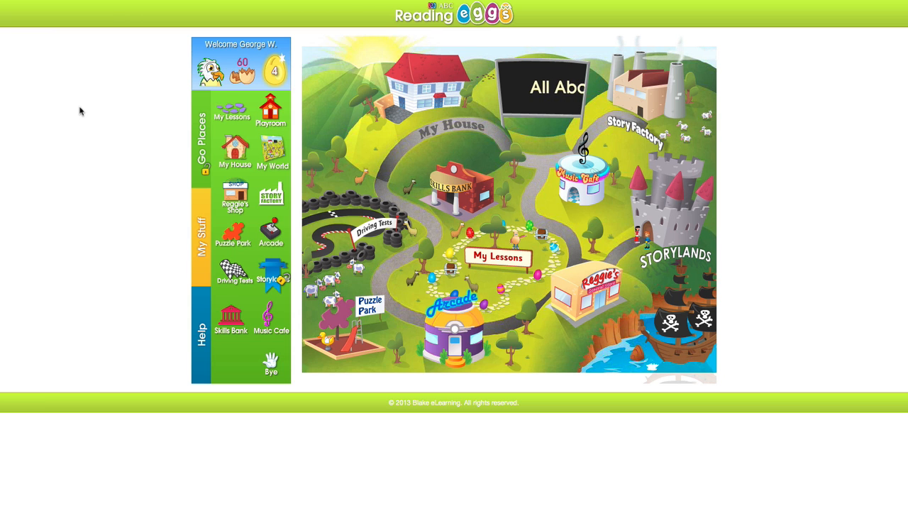
Step: Bring up the browser's History menu from the Reading Eggs student map
{"action": "left_click", "coordinate": [272, 364]}
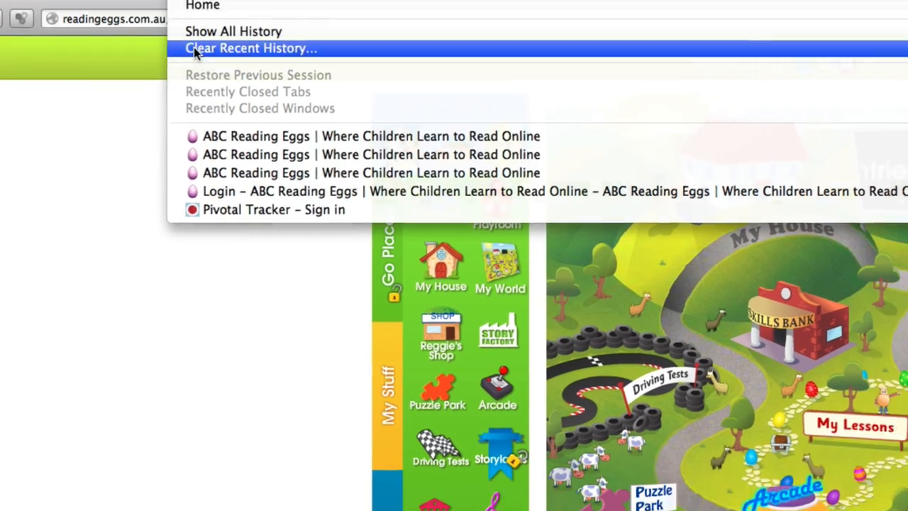
Step: In Clear All History, untick Form & Search History and set the time range to Everything
{"action": "left_click", "coordinate": [249, 48]}
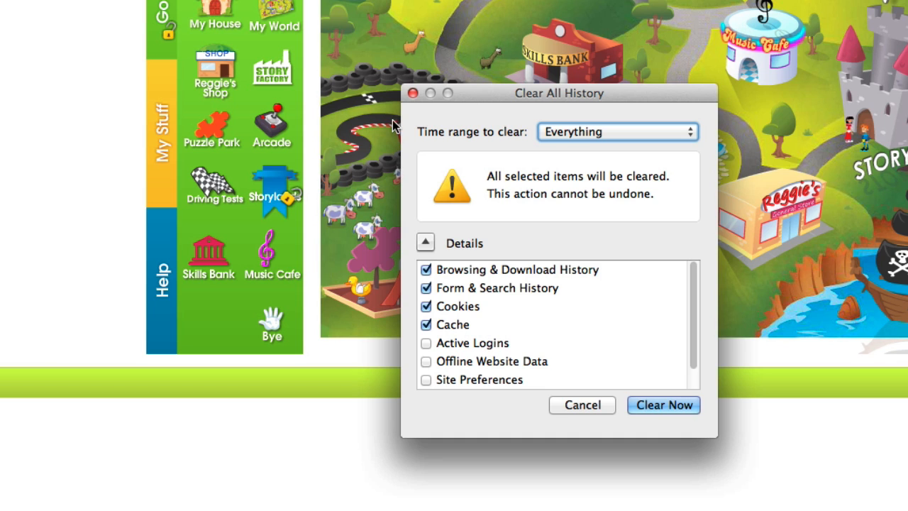
{"action": "mouse_move", "coordinate": [420, 316]}
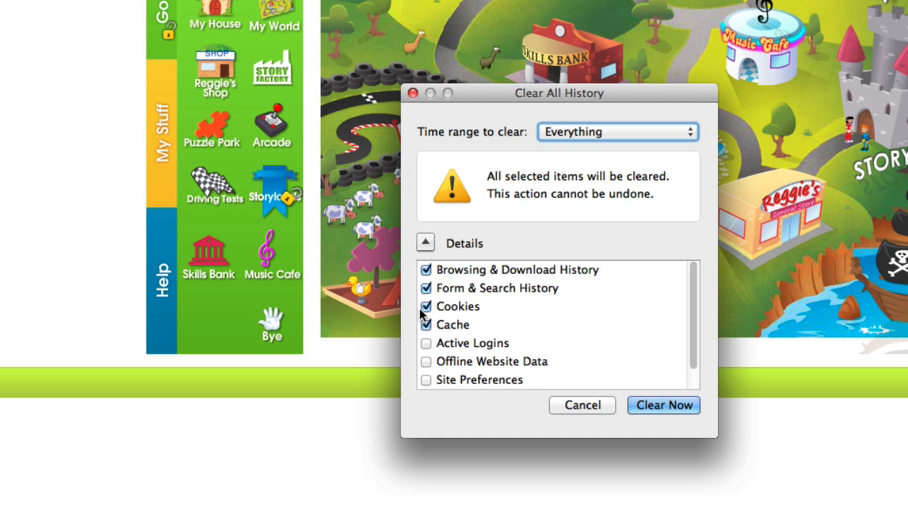
{"action": "mouse_move", "coordinate": [426, 287]}
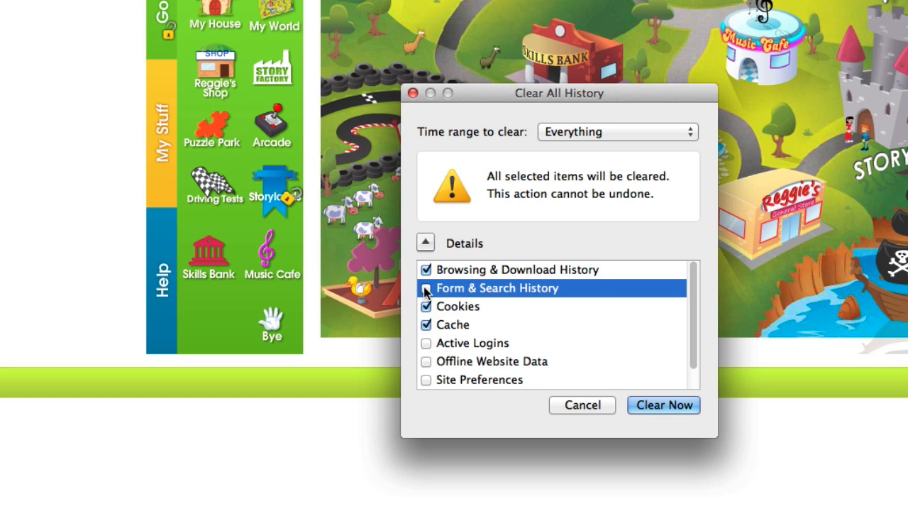
{"action": "left_click", "coordinate": [425, 288]}
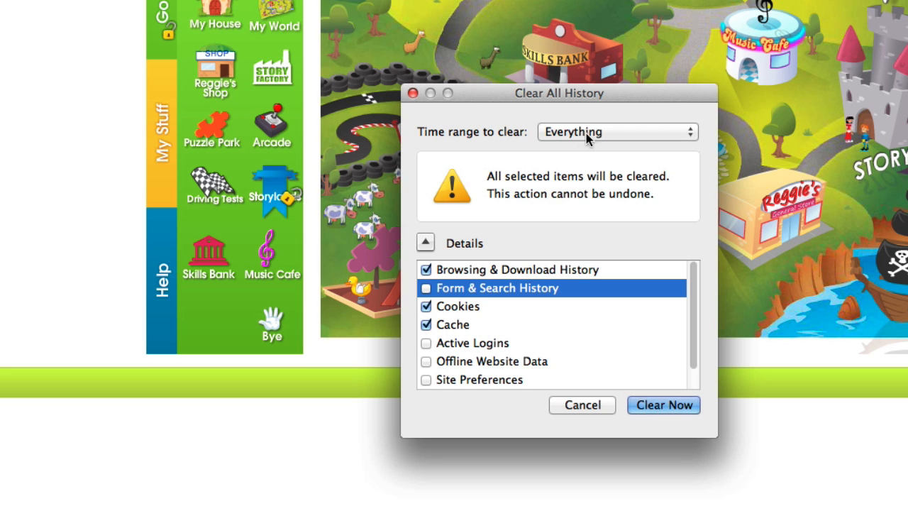
{"action": "left_click", "coordinate": [616, 132]}
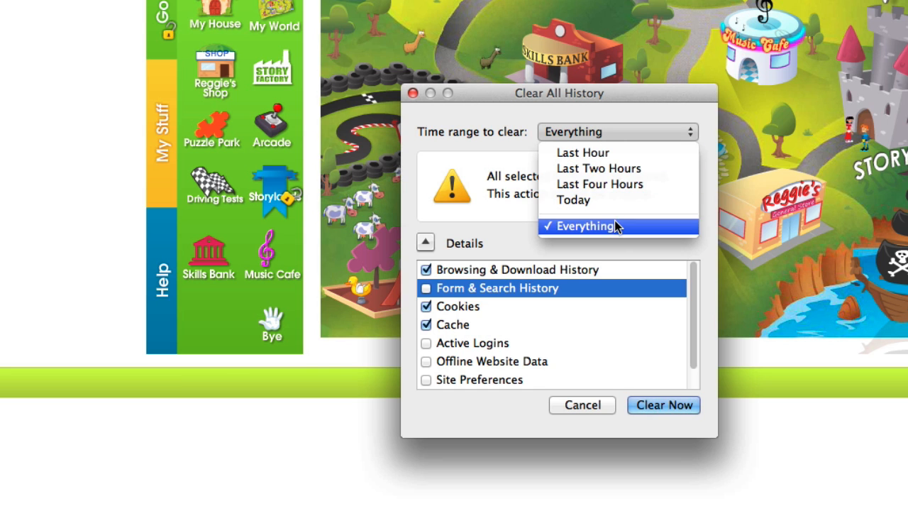
{"action": "left_click", "coordinate": [584, 226]}
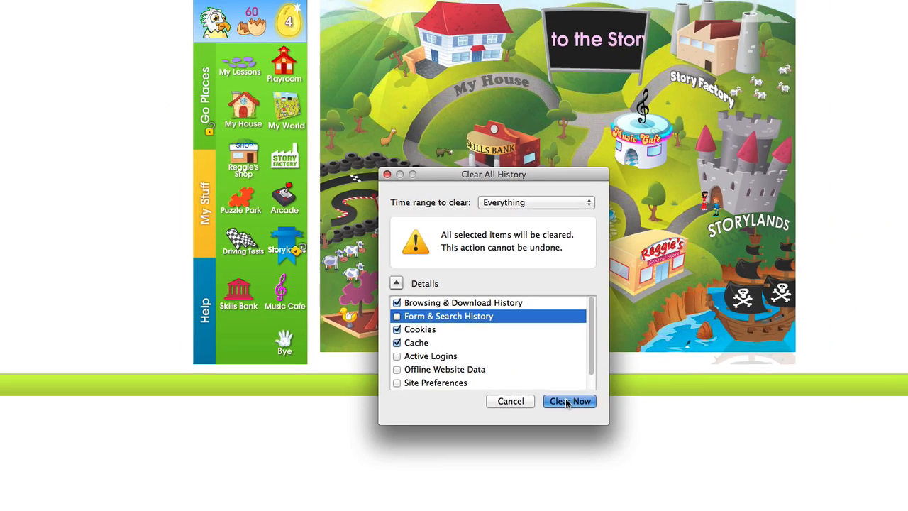
Step: Clear the history now and sign back into Reading Eggs via Let me in to reach the parent dashboard
{"action": "left_click", "coordinate": [569, 400]}
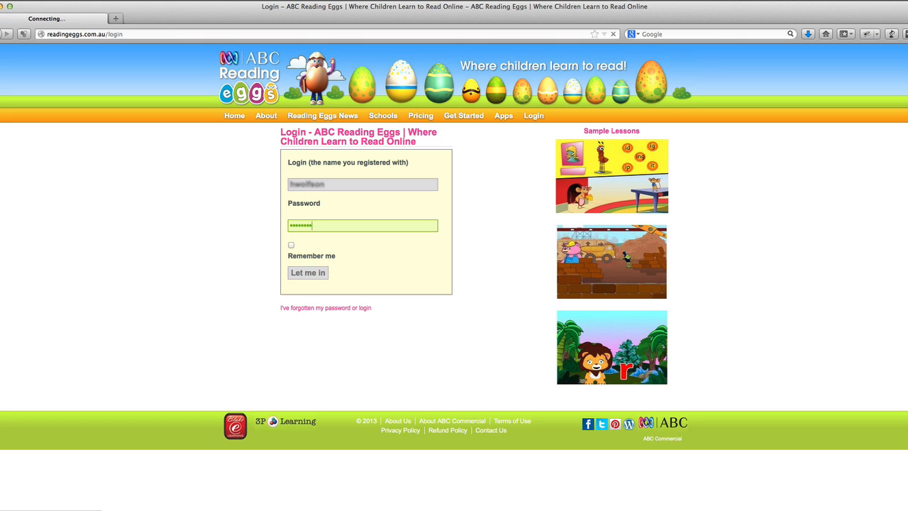
{"action": "left_click", "coordinate": [307, 272]}
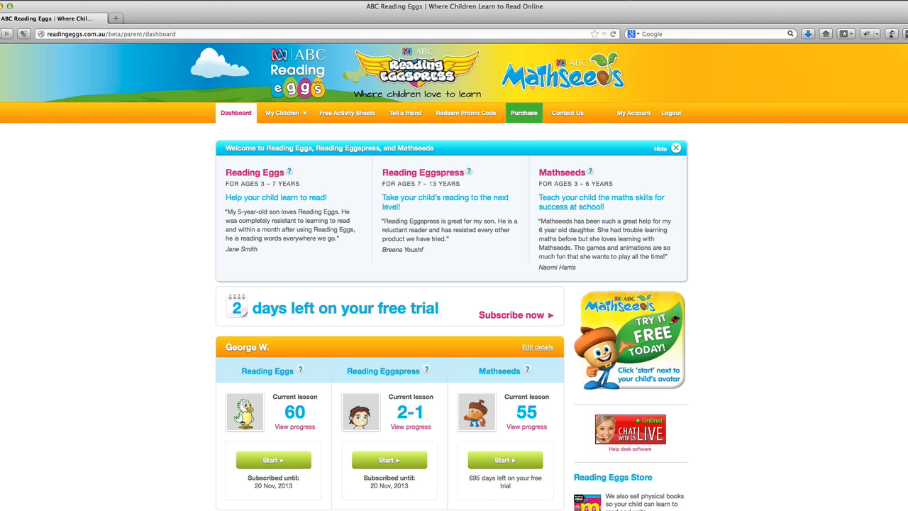
{"action": "left_click", "coordinate": [465, 114]}
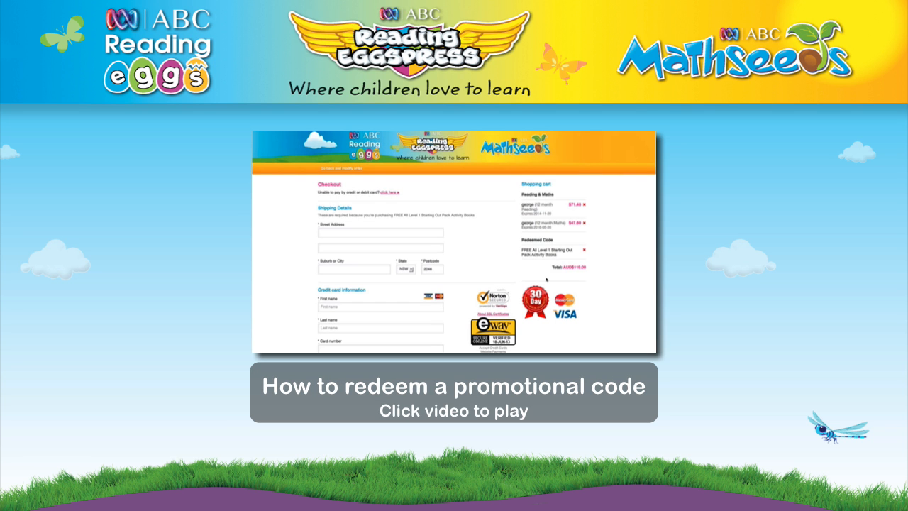